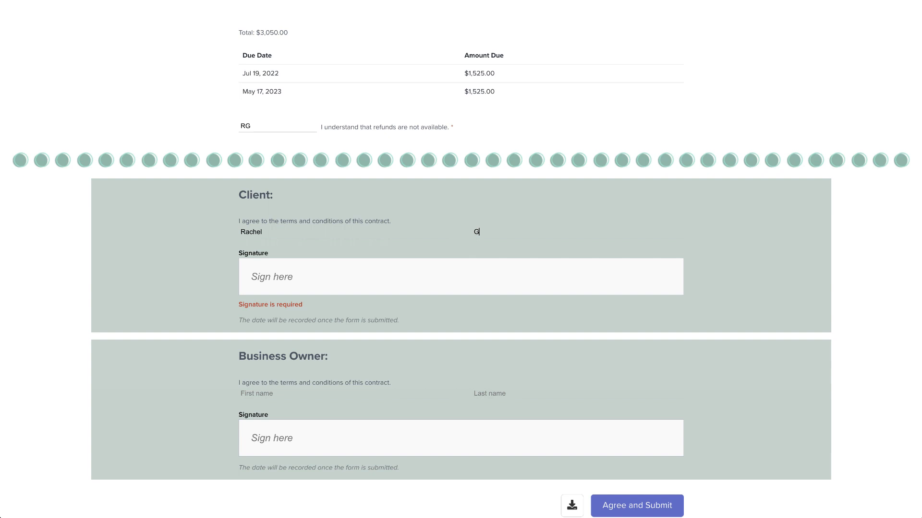
Fill the contract's Client block with last name 'Green' and typed signature 'Green'.
{"action": "type", "text": "Green"}
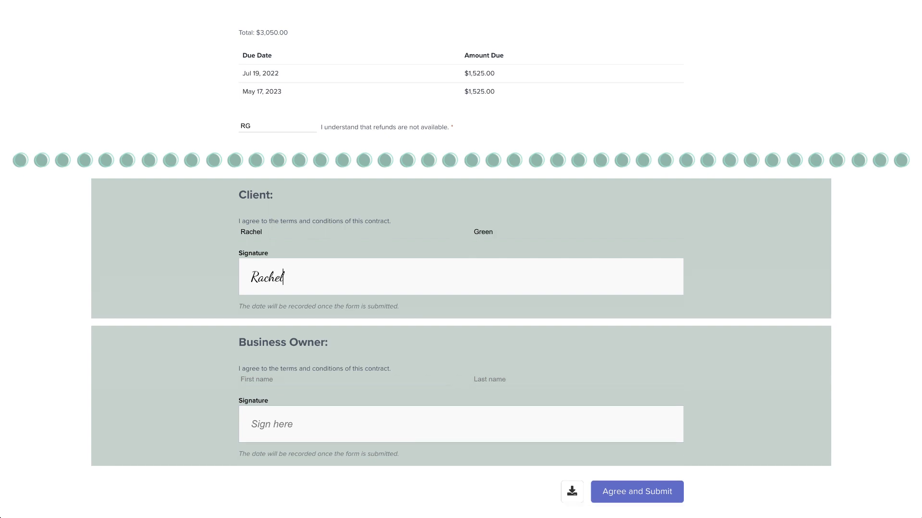
{"action": "type", "text": "Green"}
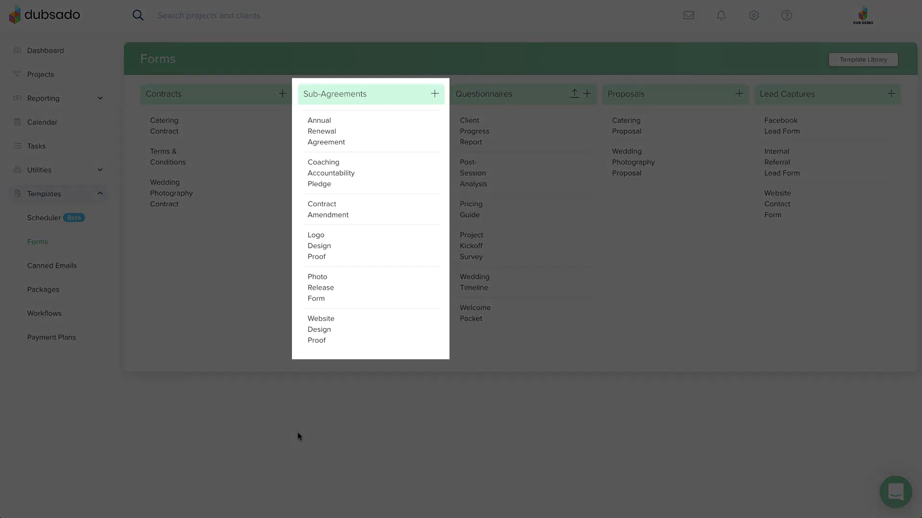
{"action": "left_click", "coordinate": [321, 287]}
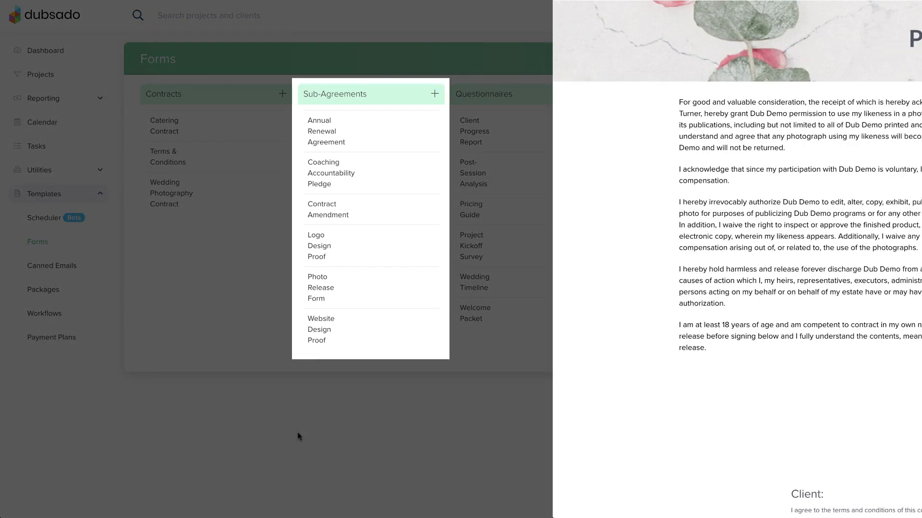
{"action": "left_click", "coordinate": [321, 287]}
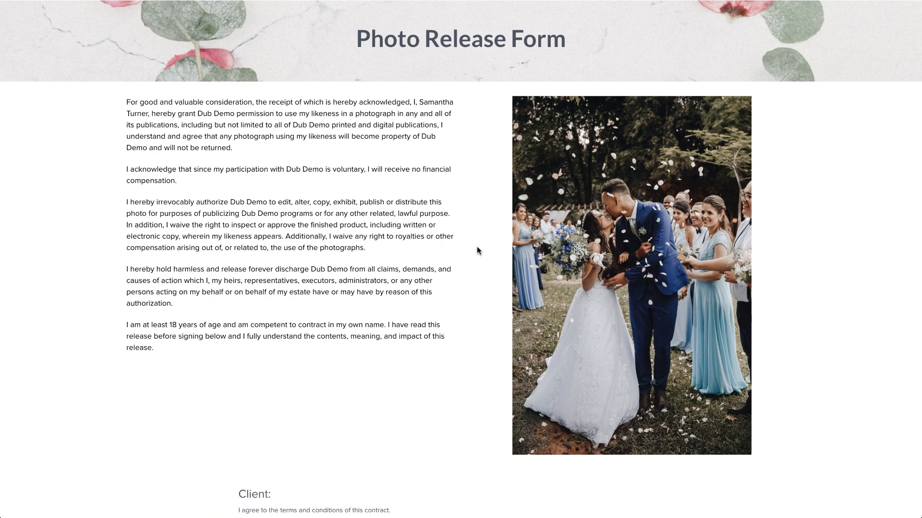
{"action": "scroll", "scroll_direction": "down", "scroll_amount": 3}
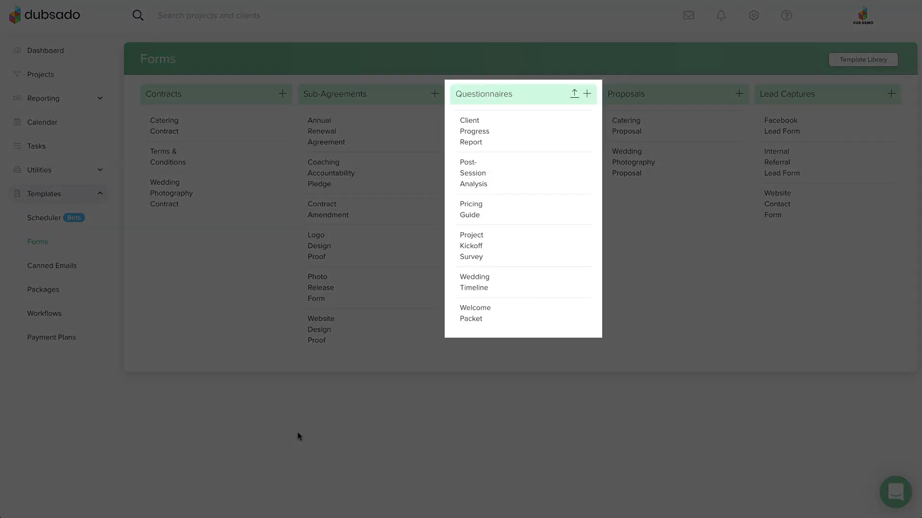
Preview the Project Kickoff Survey and look through its event-details questions.
{"action": "left_click", "coordinate": [470, 245]}
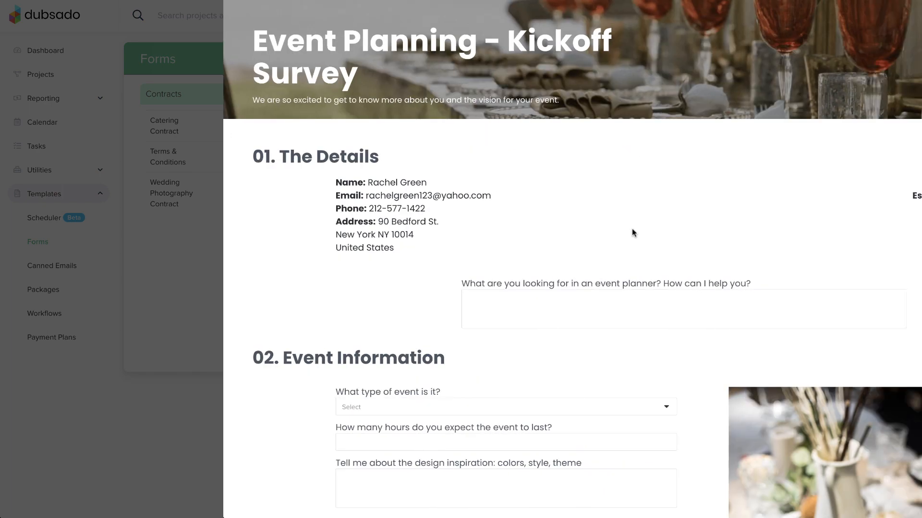
{"action": "scroll", "scroll_direction": "down", "scroll_amount": 3}
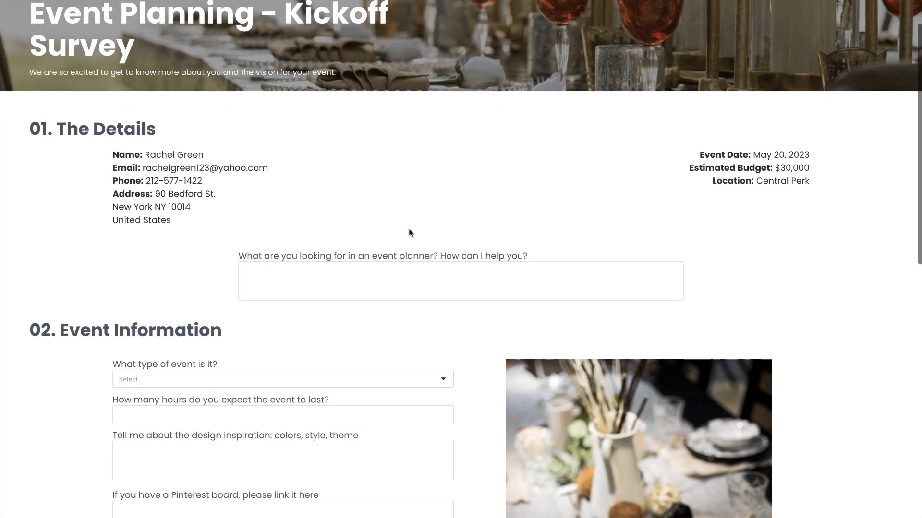
{"action": "scroll", "scroll_direction": "down", "scroll_amount": 3}
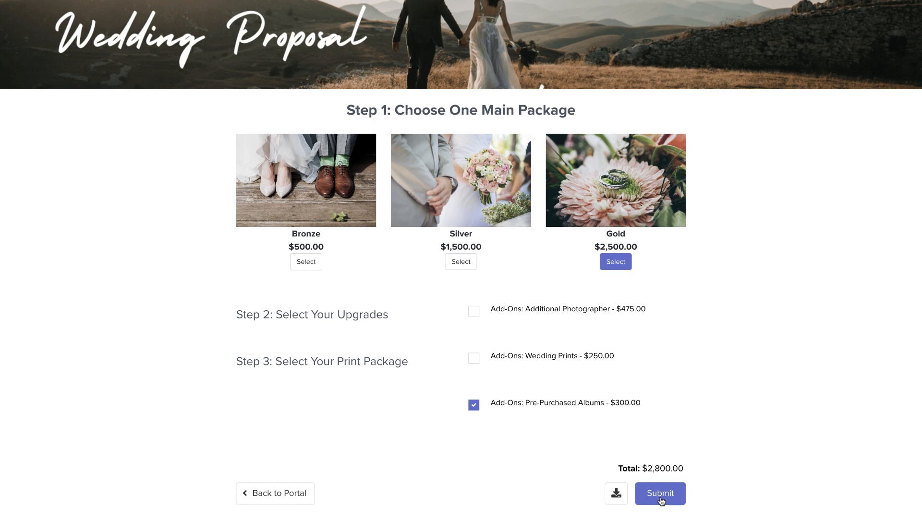
Submit the Gold package with Pre-Purchased Albums and review the $2,800 invoice in two $1,400 installments.
{"action": "left_click", "coordinate": [660, 494]}
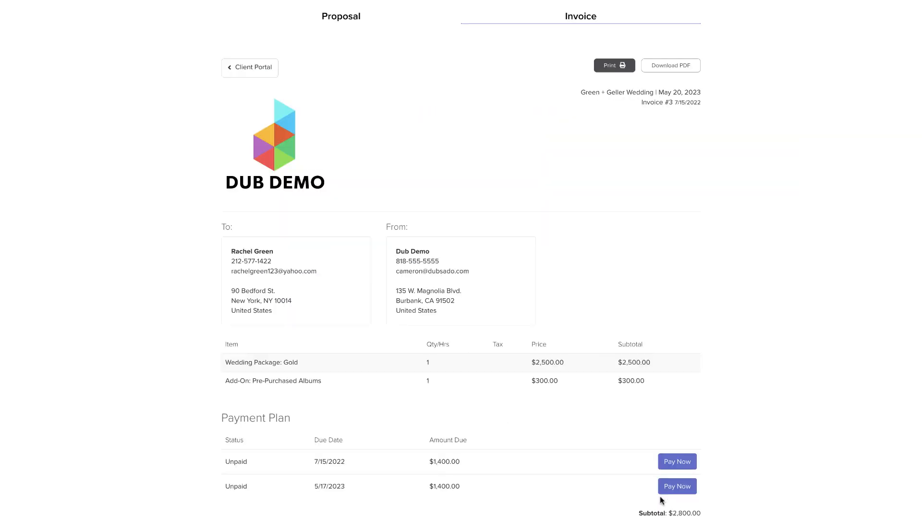
{"action": "scroll", "scroll_direction": "down", "scroll_amount": 3}
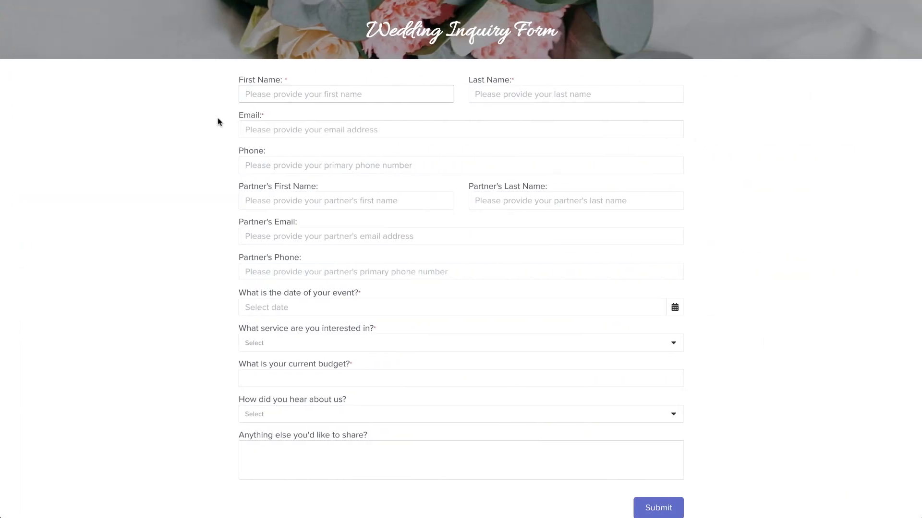
{"action": "type", "text": "G"}
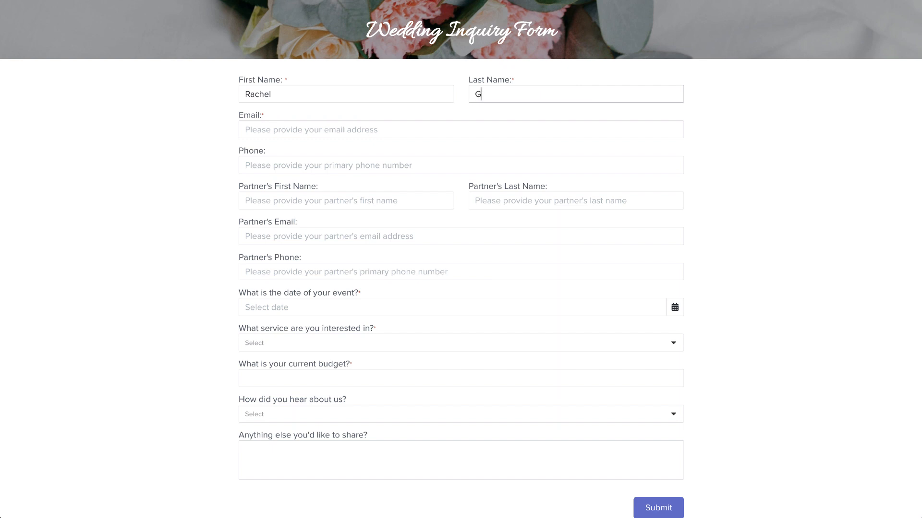
{"action": "type", "text": "rachel"}
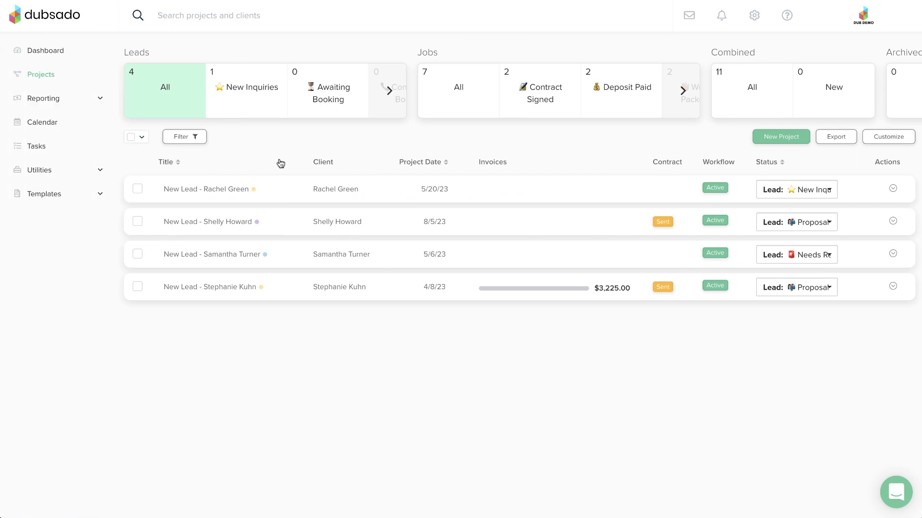
{"action": "mouse_move", "coordinate": [281, 190]}
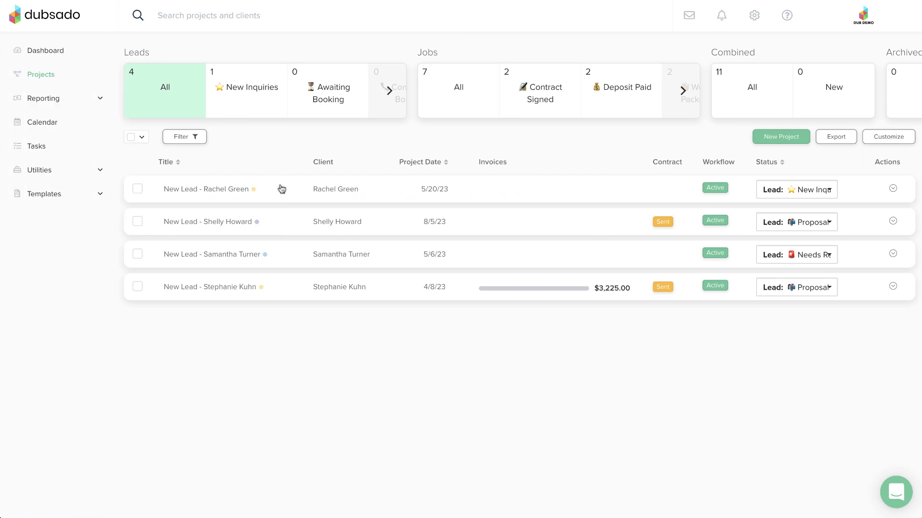
Open Rachel Green's new lead record and its Website Contact Form in the form builder.
{"action": "left_click", "coordinate": [205, 189]}
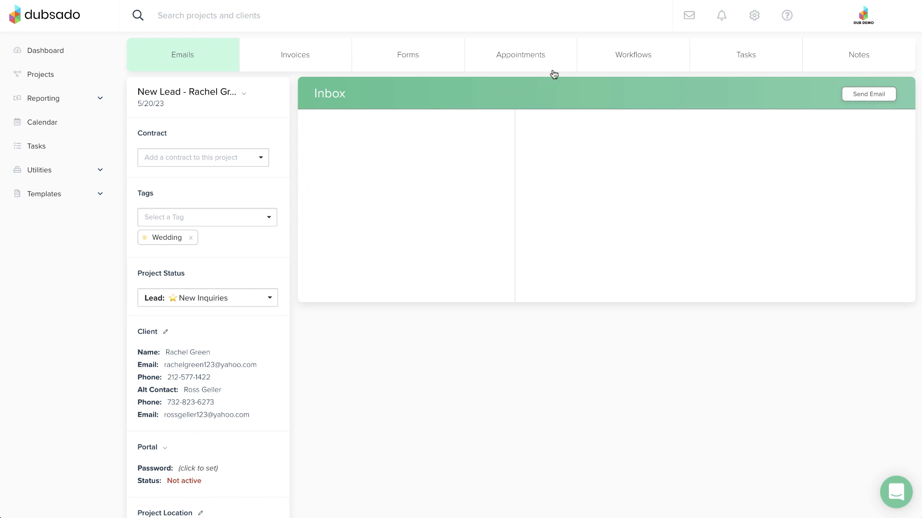
{"action": "left_click", "coordinate": [633, 54]}
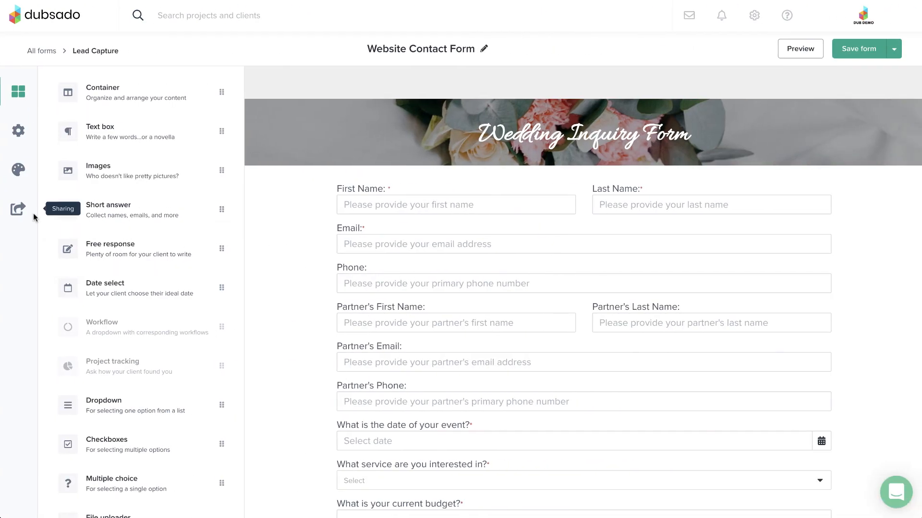
Show the Website Contact Form's public embed code and direct link, then return to the Forms overview.
{"action": "left_click", "coordinate": [18, 208]}
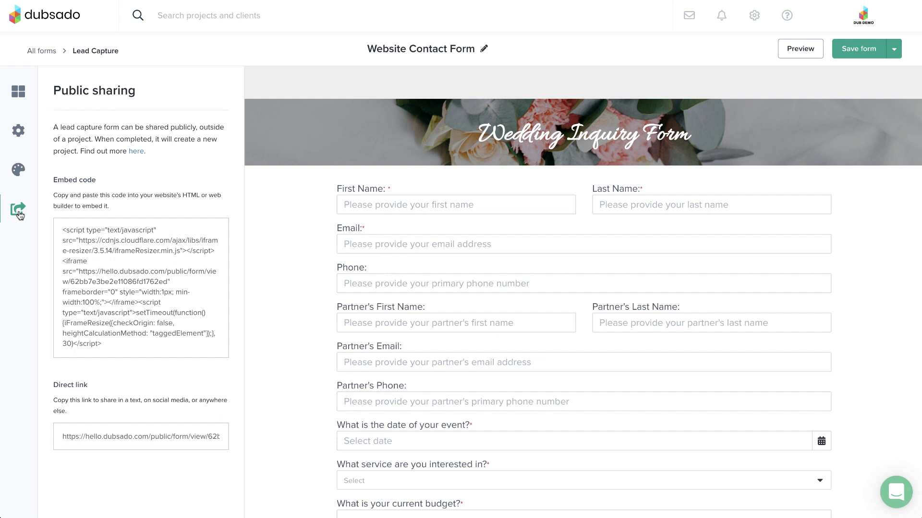
{"action": "left_click", "coordinate": [41, 51]}
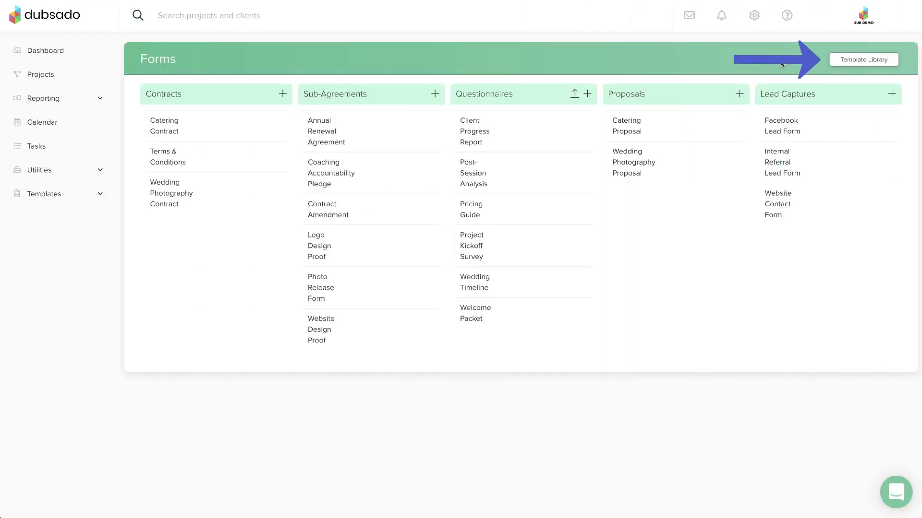
Browse the Template Library's user-built proposal, questionnaire and contract templates.
{"action": "left_click", "coordinate": [863, 60]}
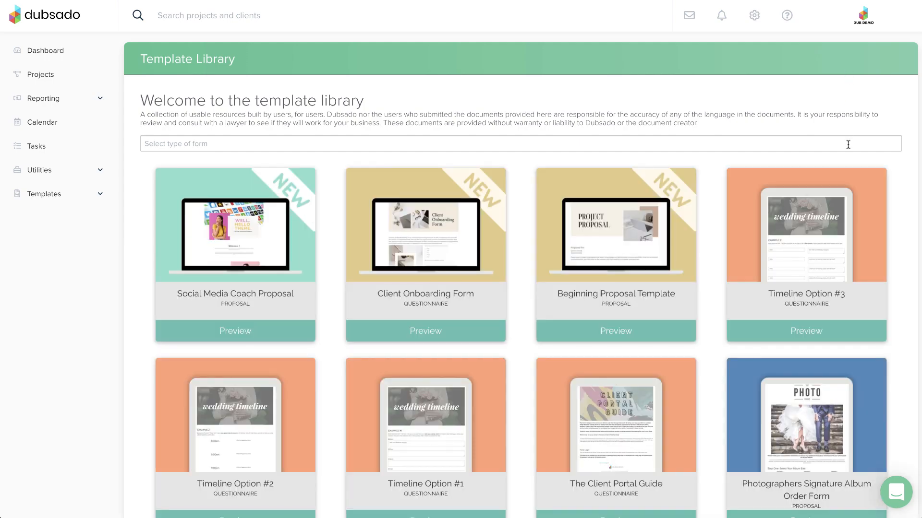
{"action": "scroll", "scroll_direction": "down", "scroll_amount": 3}
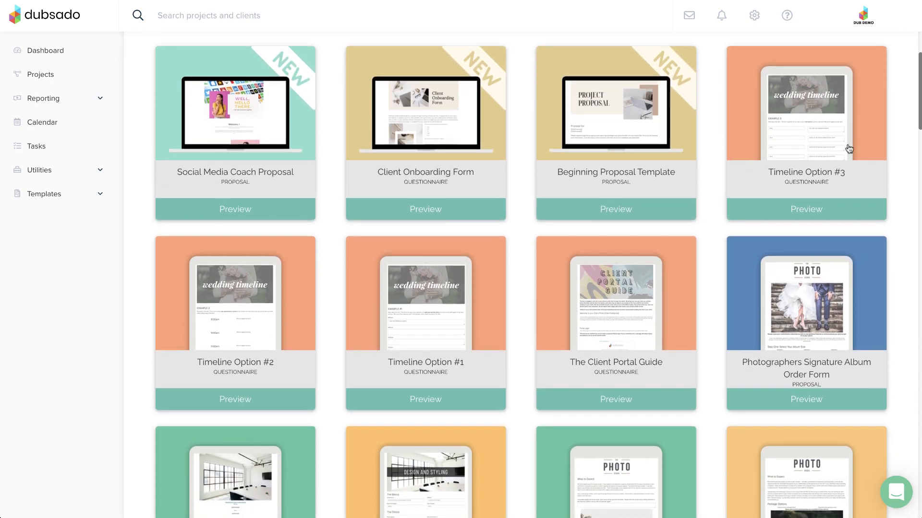
{"action": "scroll", "scroll_direction": "down", "scroll_amount": 3}
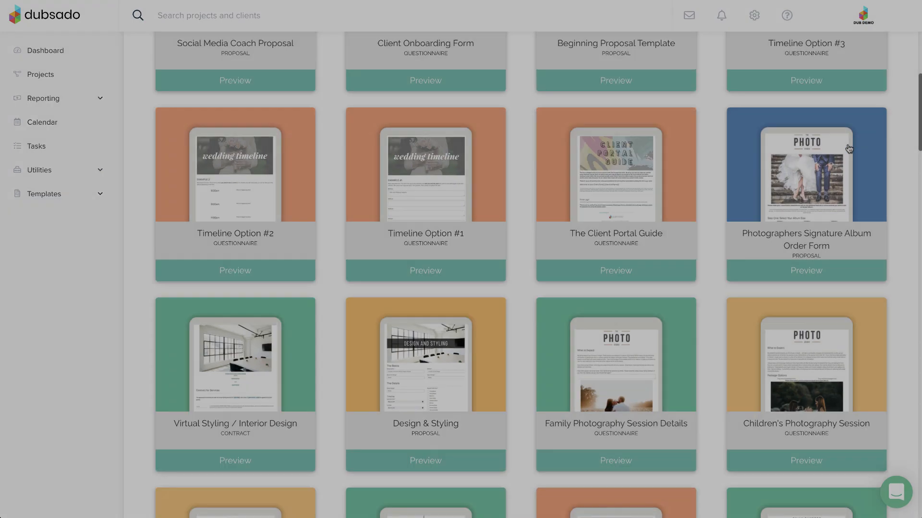